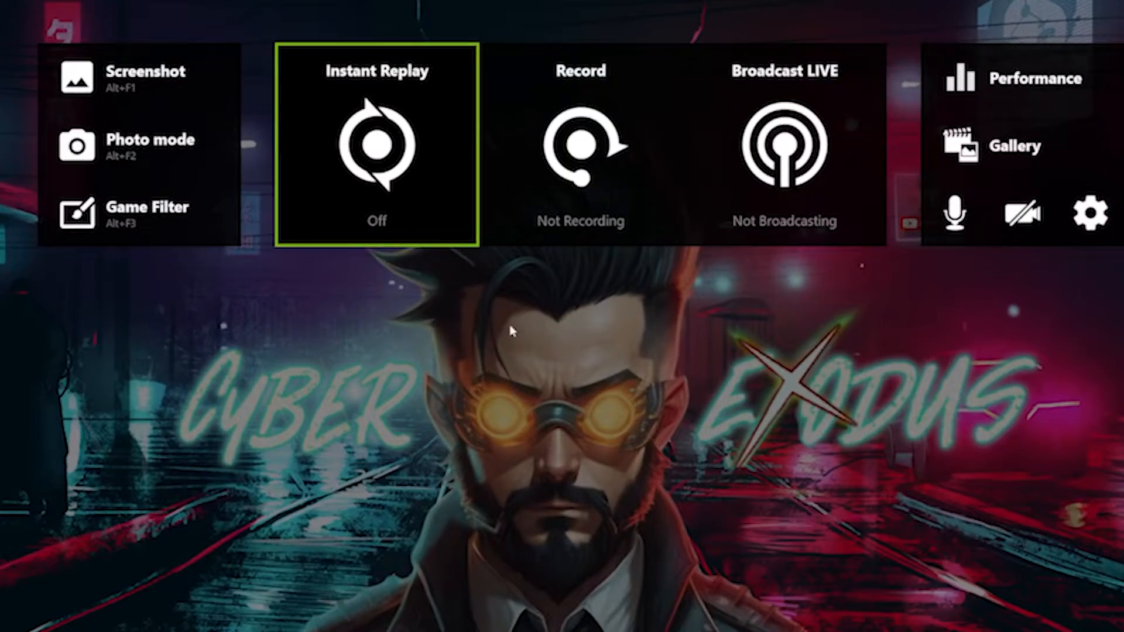
Step: Dismiss the GeForce overlay and reach the Control Panel category view
left_click(580, 143)
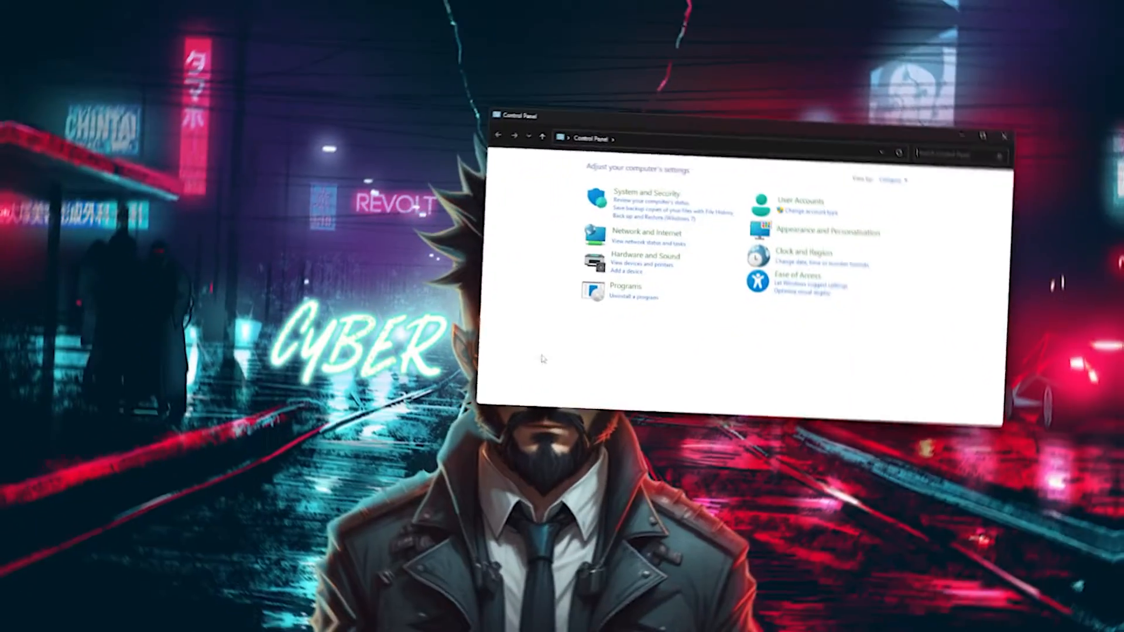
left_click(984, 135)
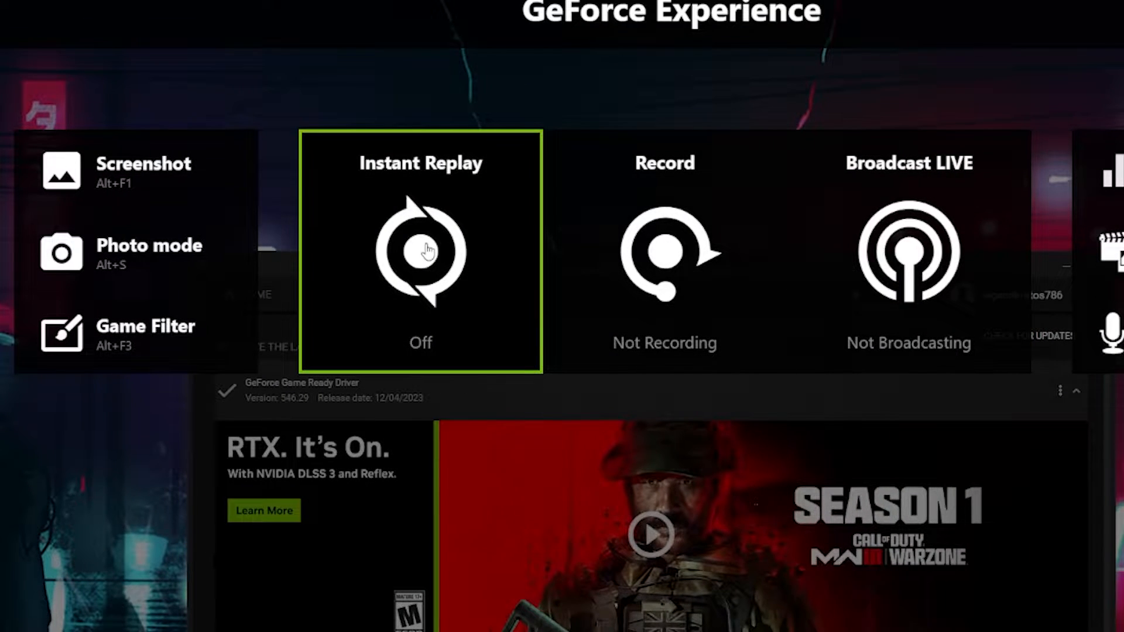
left_click(420, 250)
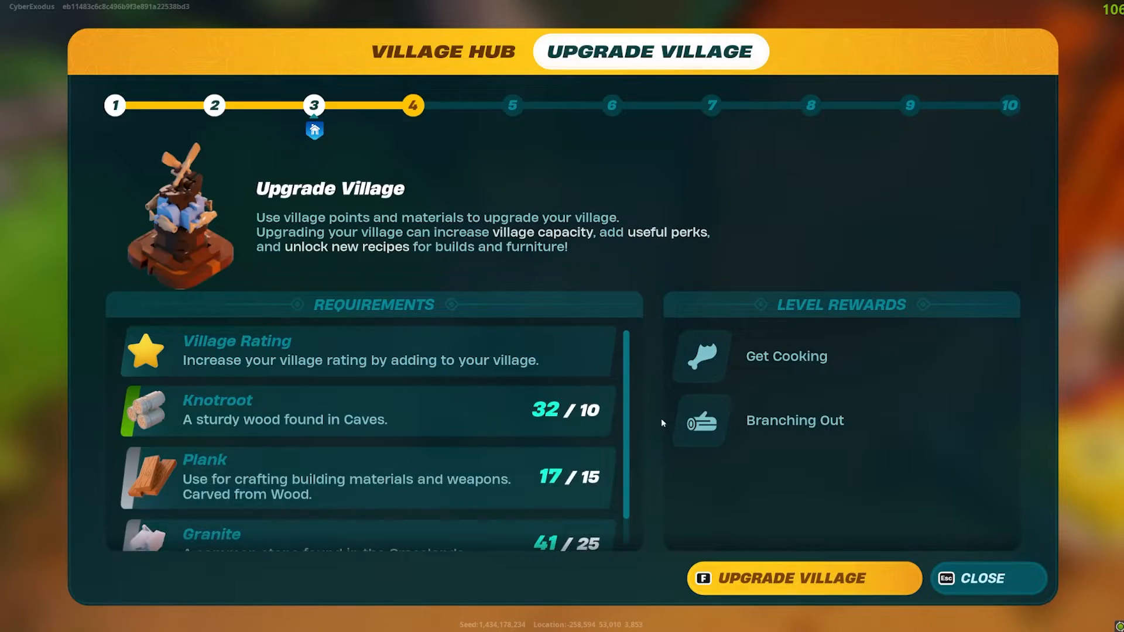
Step: Leave the village upgrade screen and run %temp% to show the Windows Temp folder
left_click(803, 578)
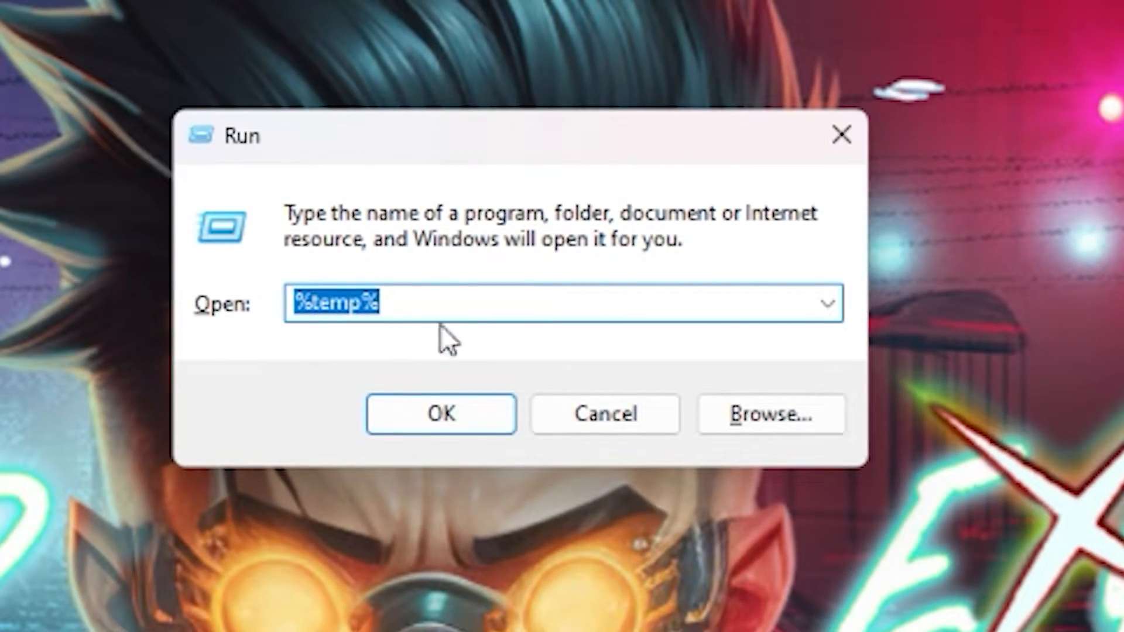
left_click(440, 414)
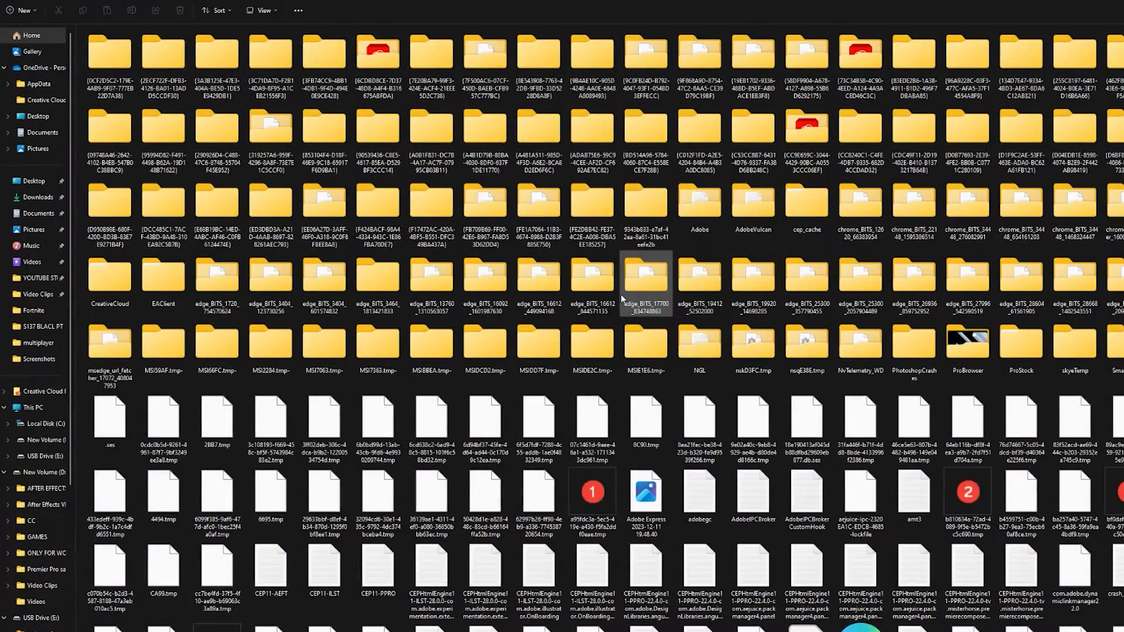
Step: Select everything in the Temp folder and confirm permanently deleting it
key("alt+a")
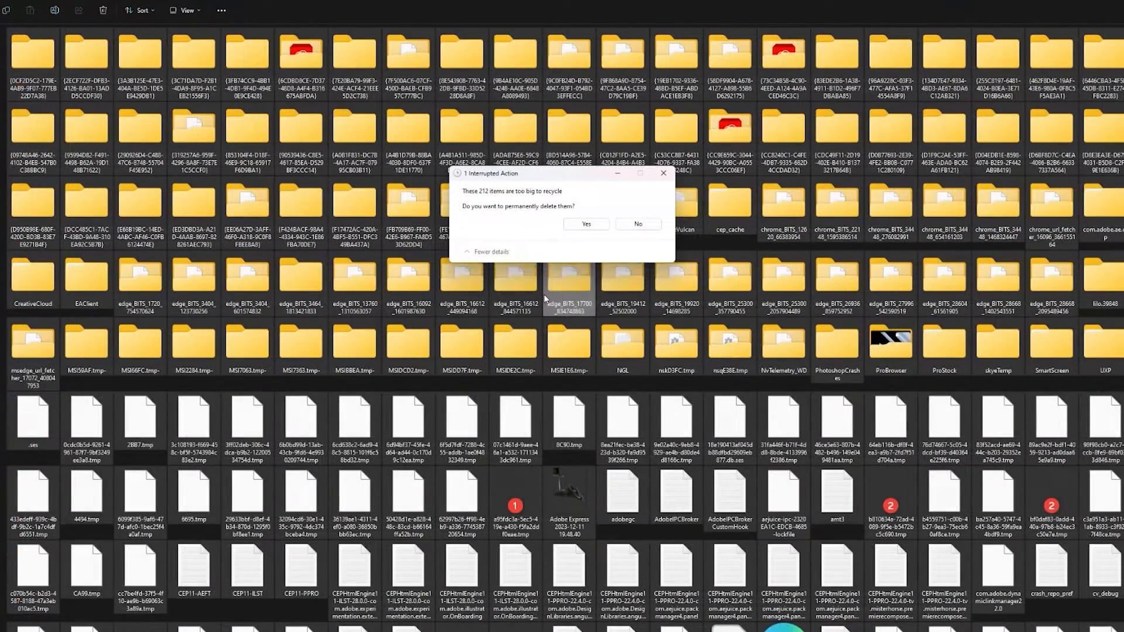
left_click(585, 225)
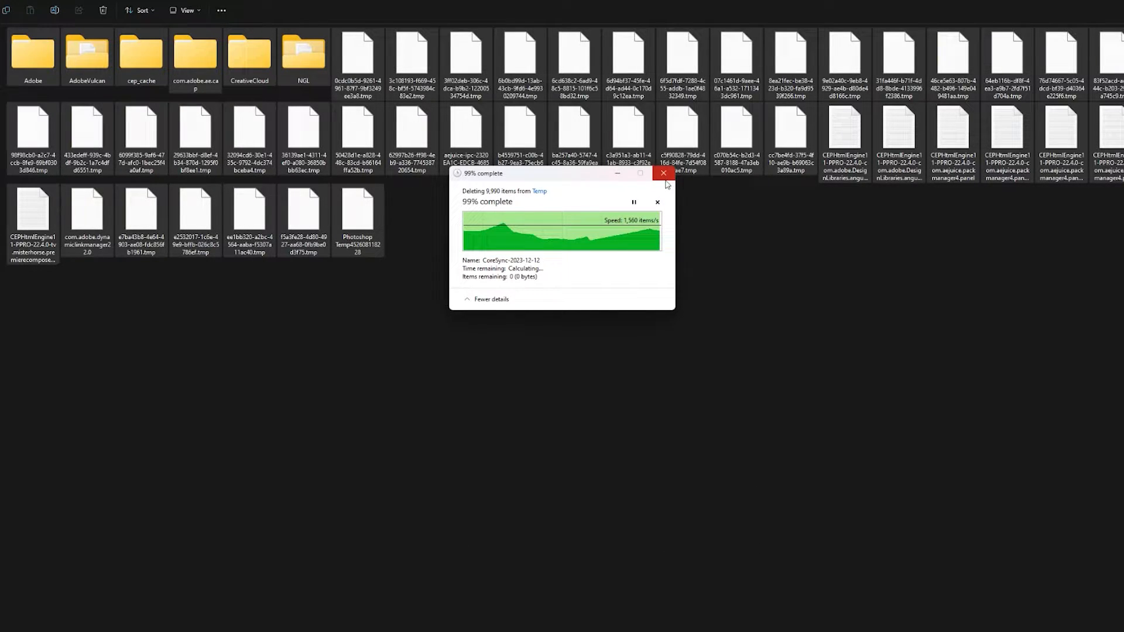
mouse_move(663, 173)
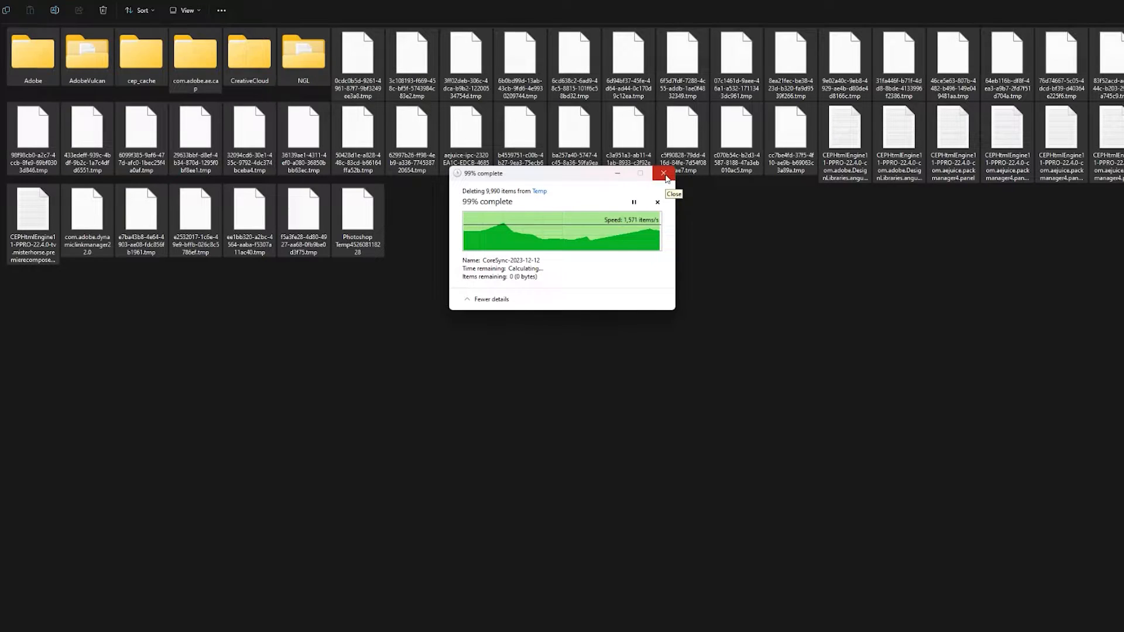